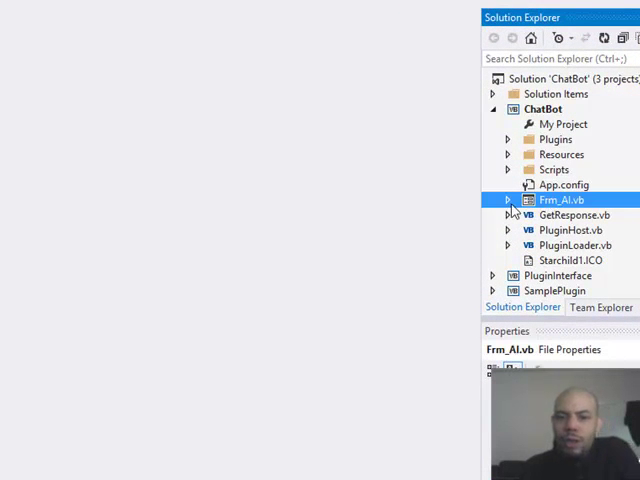
Show Frm_AI.vb in the form designer and look through the ChatBot project's file list
{"action": "double_click", "coordinate": [560, 200]}
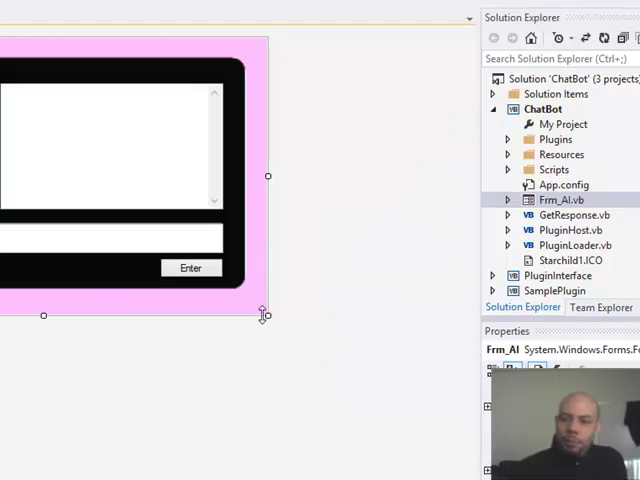
{"action": "mouse_move", "coordinate": [184, 392]}
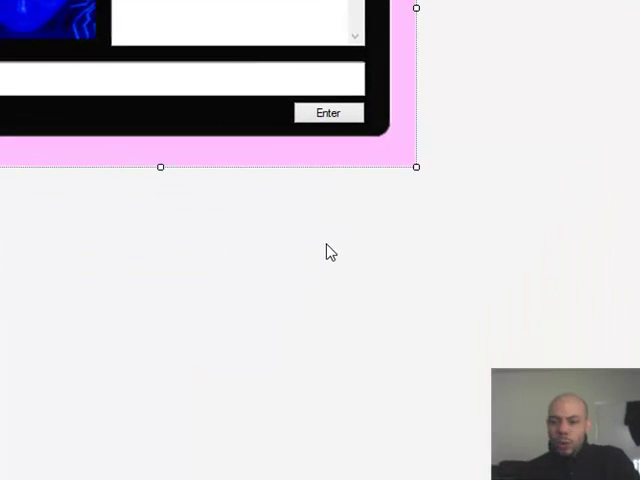
{"action": "mouse_move", "coordinate": [316, 244]}
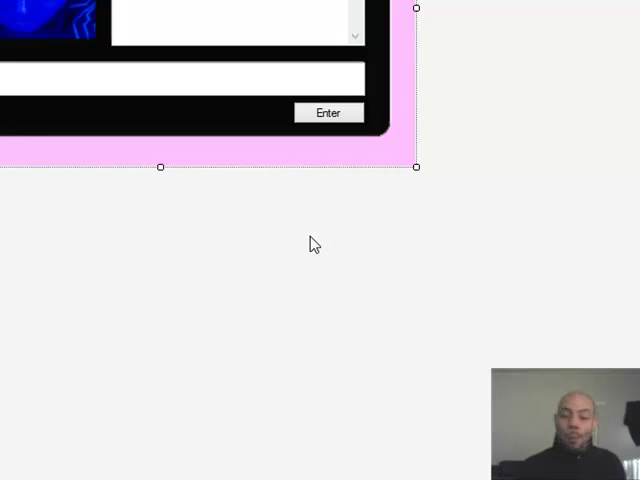
{"action": "mouse_move", "coordinate": [318, 244]}
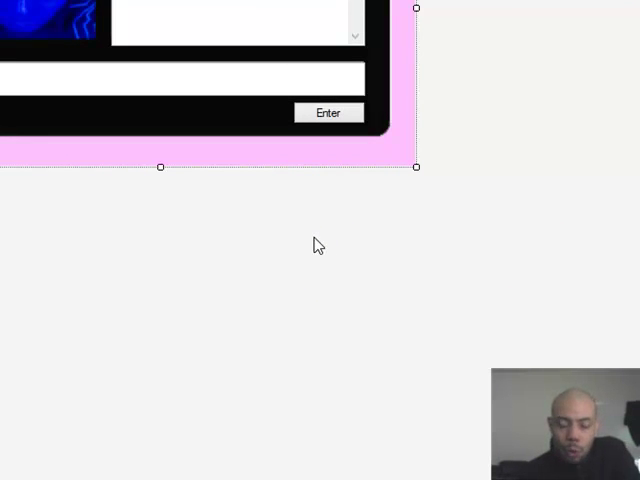
{"action": "mouse_move", "coordinate": [304, 252]}
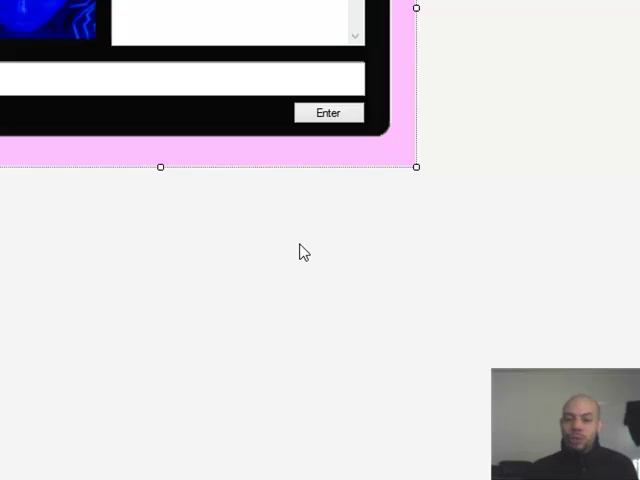
{"action": "mouse_move", "coordinate": [290, 250]}
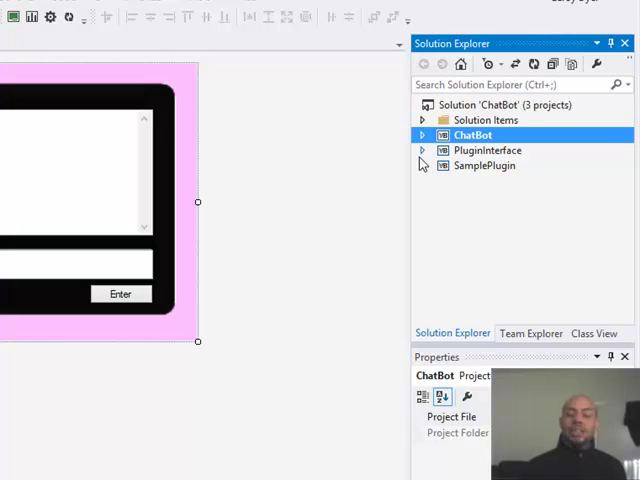
{"action": "left_click", "coordinate": [420, 136]}
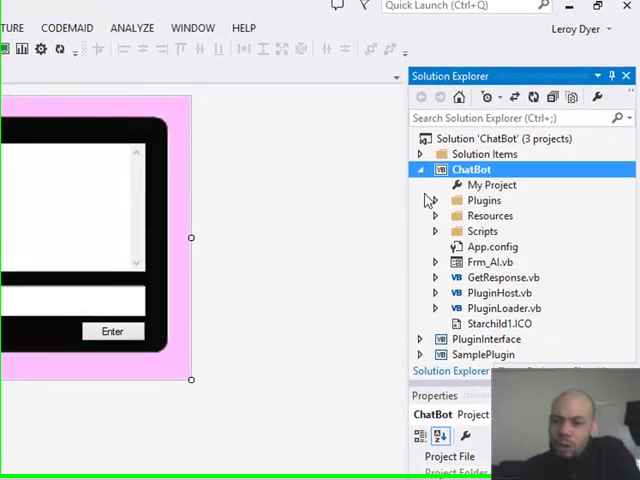
{"action": "left_click", "coordinate": [420, 168]}
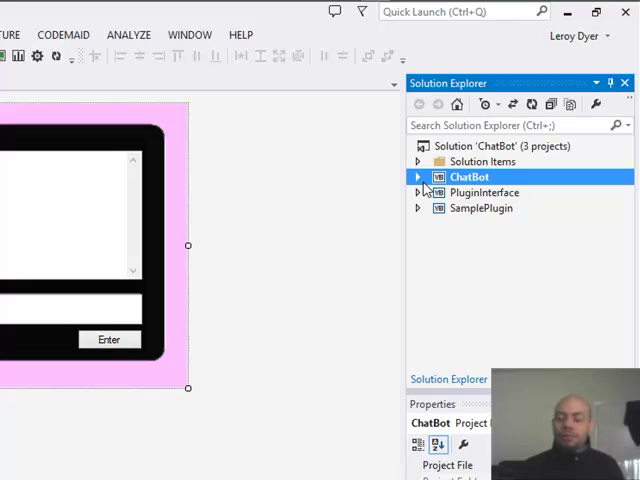
{"action": "left_click", "coordinate": [416, 176]}
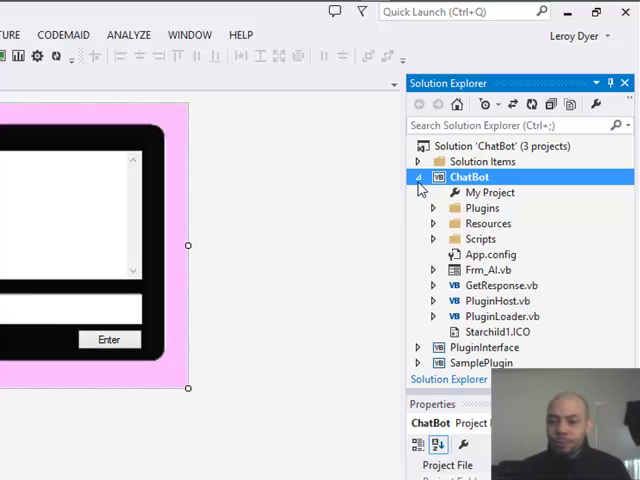
{"action": "mouse_move", "coordinate": [418, 192]}
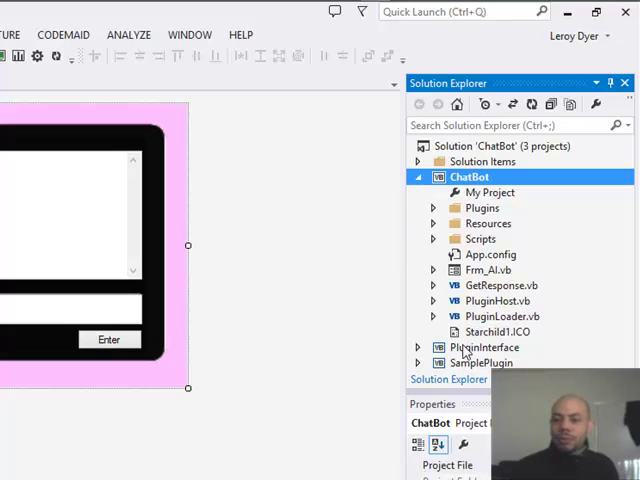
{"action": "left_click", "coordinate": [416, 176]}
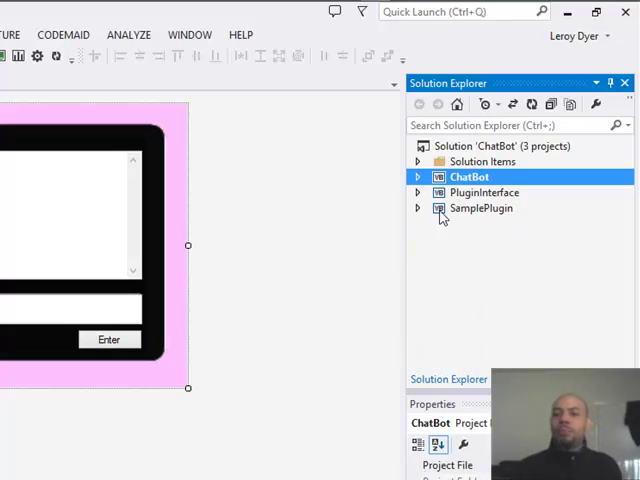
Expand the PluginInterface project and view the IPlugin.vb interface source
{"action": "left_click", "coordinate": [416, 192]}
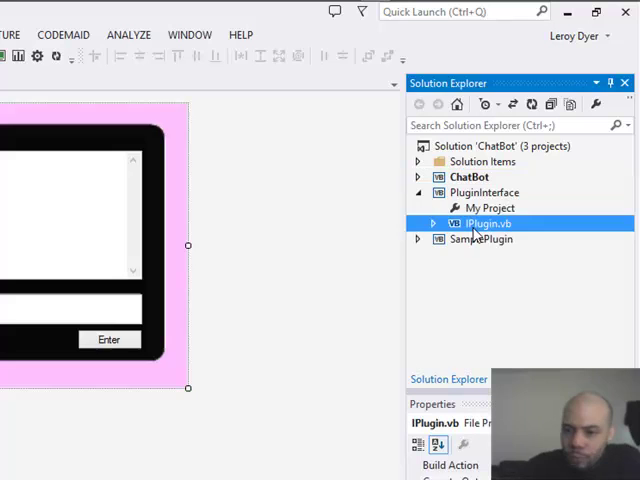
{"action": "double_click", "coordinate": [484, 224]}
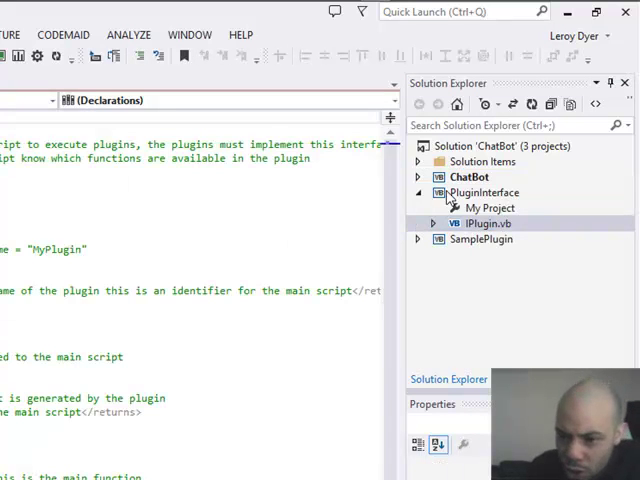
{"action": "mouse_move", "coordinate": [454, 208]}
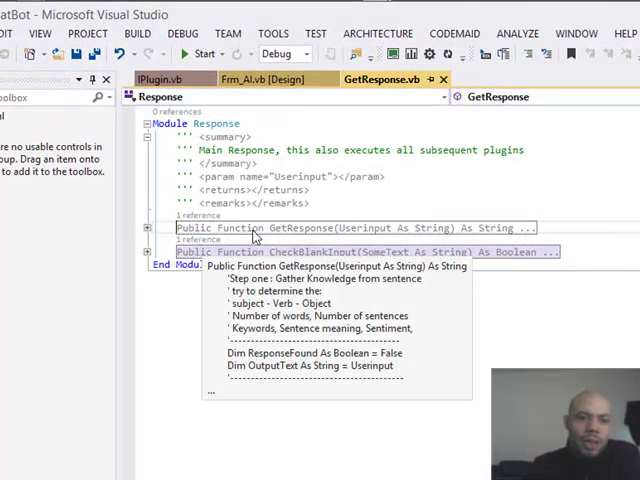
{"action": "mouse_move", "coordinate": [364, 252]}
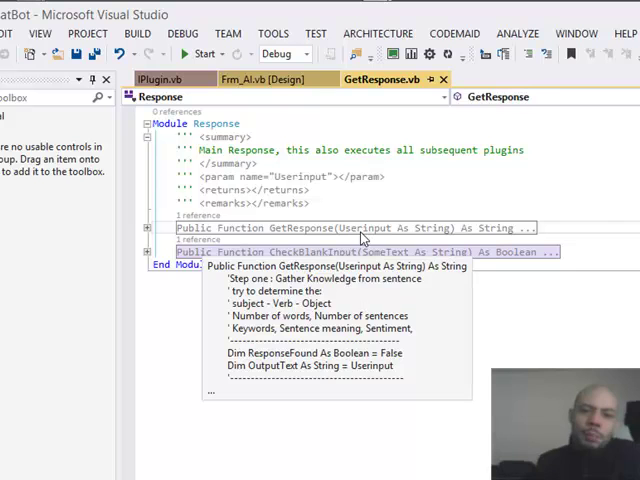
{"action": "mouse_move", "coordinate": [300, 218]}
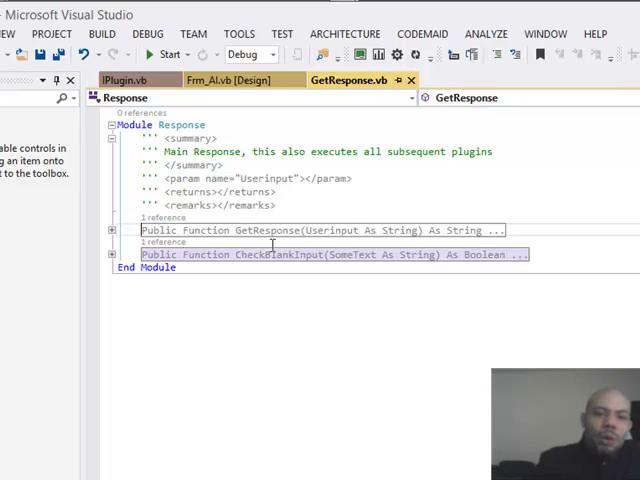
{"action": "mouse_move", "coordinate": [224, 256]}
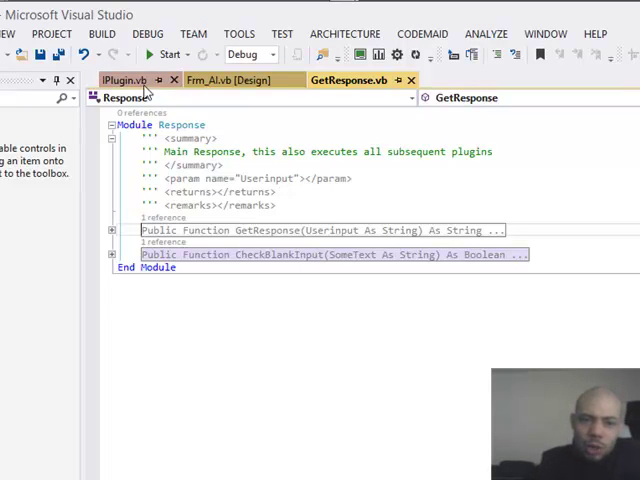
Return to the IPlugin interface code and expand the SamplePlugin project node
{"action": "left_click", "coordinate": [128, 80]}
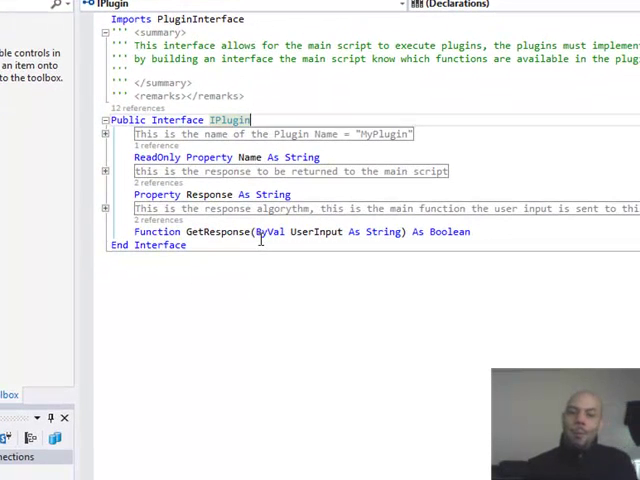
{"action": "mouse_move", "coordinate": [448, 232]}
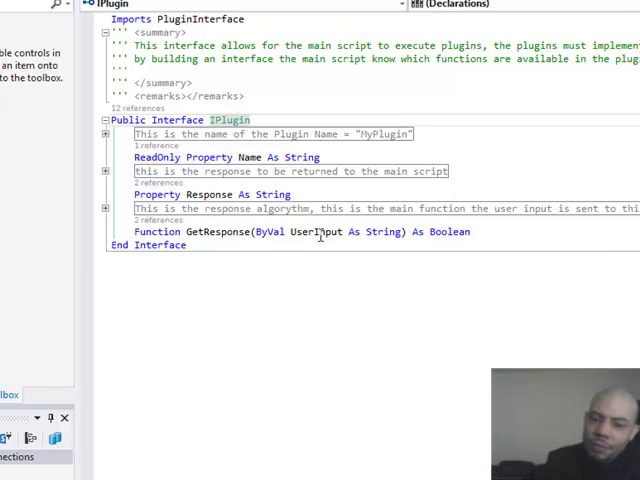
{"action": "mouse_move", "coordinate": [450, 232]}
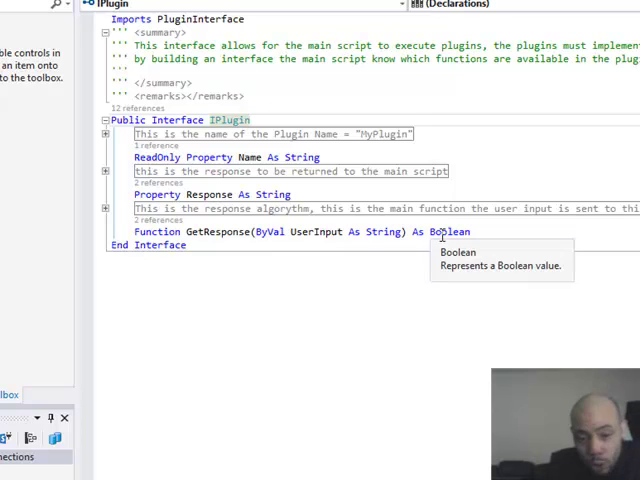
{"action": "mouse_move", "coordinate": [230, 208]}
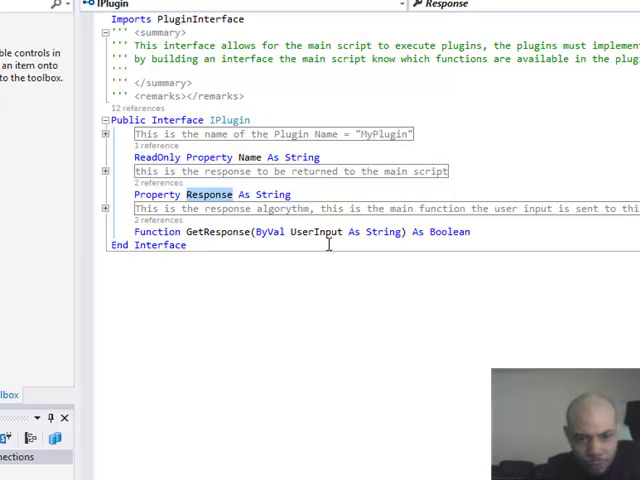
{"action": "mouse_move", "coordinate": [308, 232]}
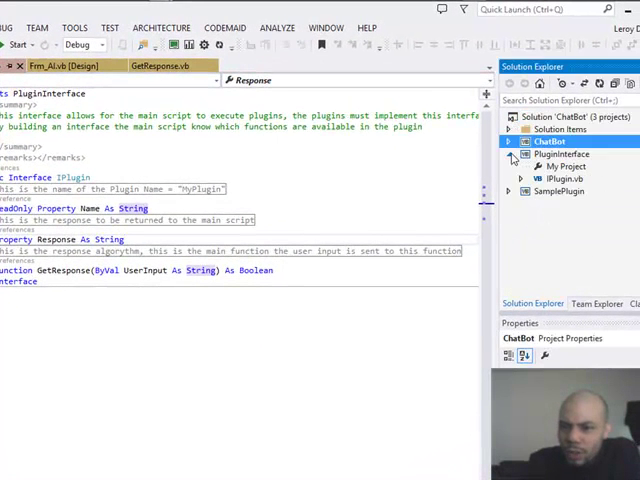
{"action": "left_click", "coordinate": [556, 168]}
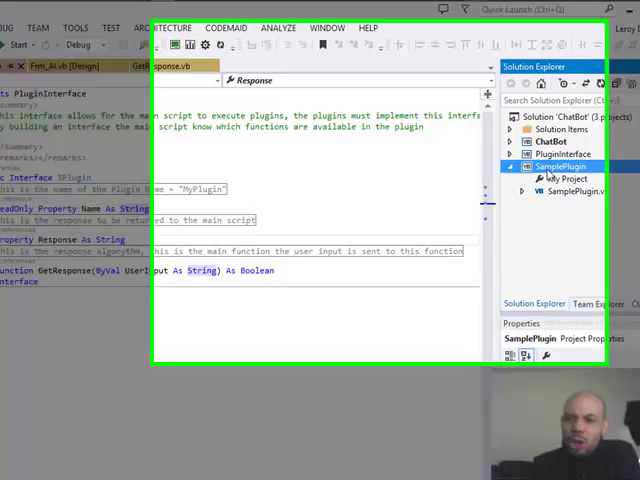
View the SamplePlugin class and expand its collapsed GetResponse and Name members
{"action": "double_click", "coordinate": [576, 192]}
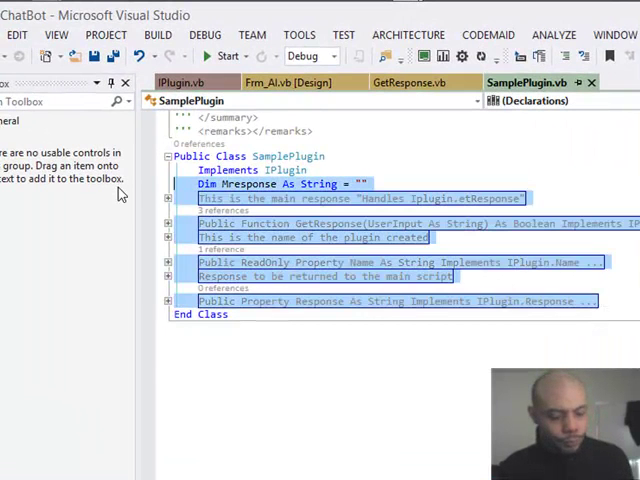
{"action": "key", "text": "Delete"}
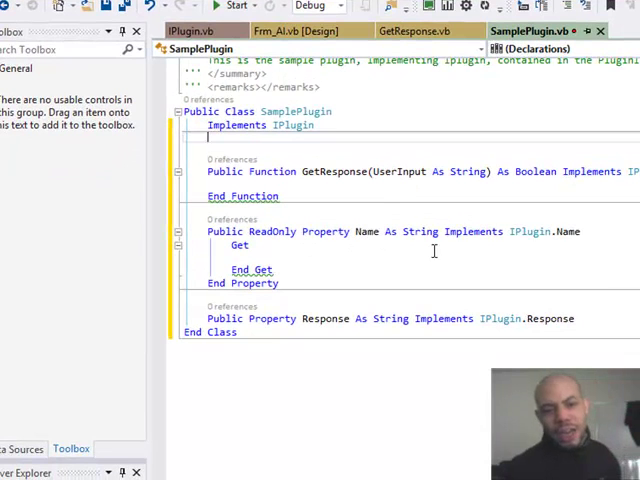
{"action": "mouse_move", "coordinate": [516, 308]}
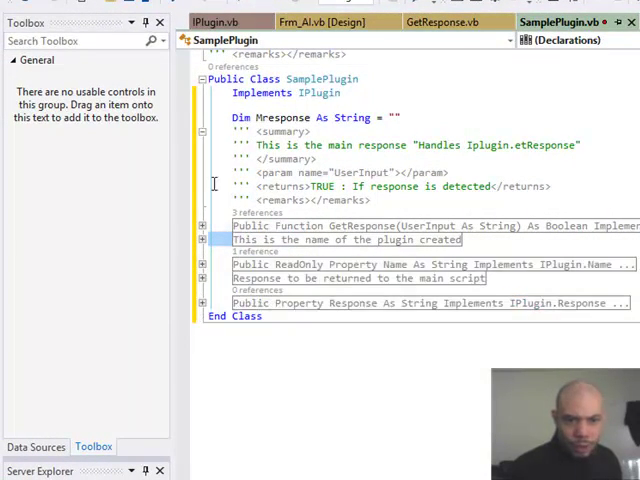
{"action": "mouse_move", "coordinate": [288, 160]}
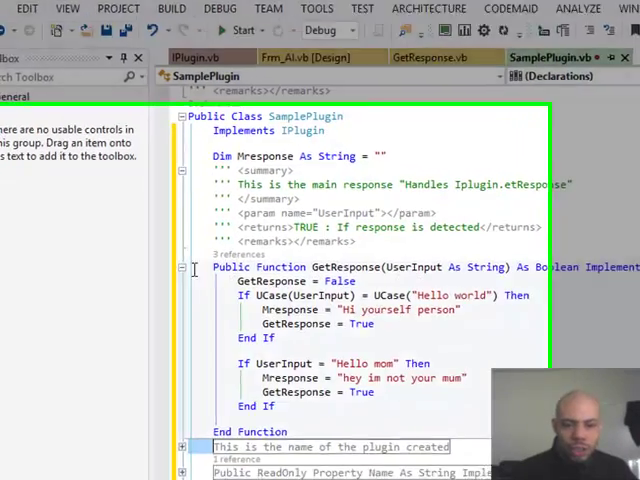
{"action": "scroll", "scroll_direction": "down", "scroll_amount": 3}
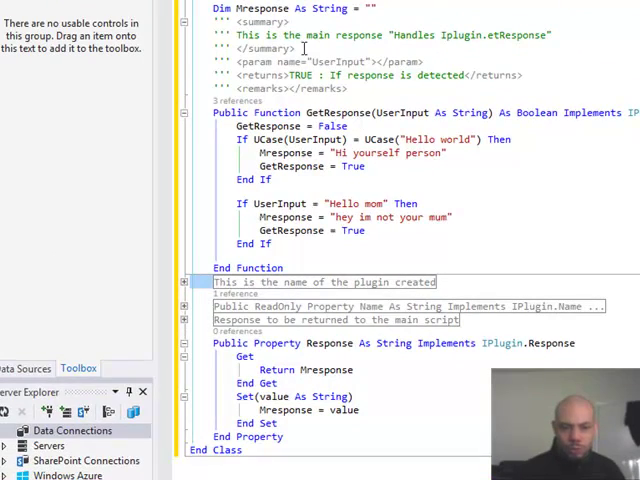
{"action": "scroll", "scroll_direction": "down", "scroll_amount": 3}
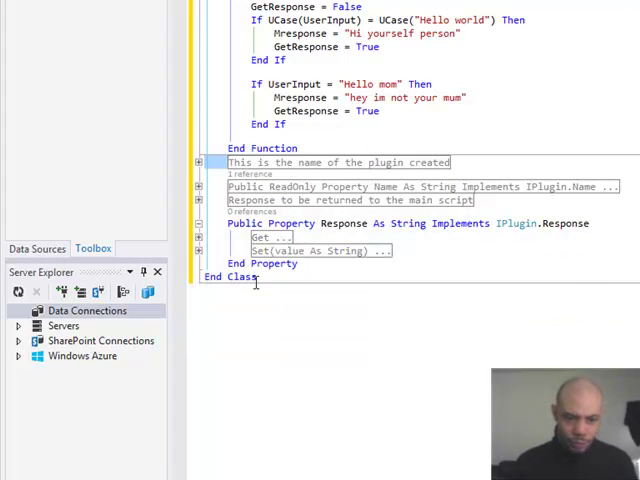
{"action": "left_click", "coordinate": [200, 224]}
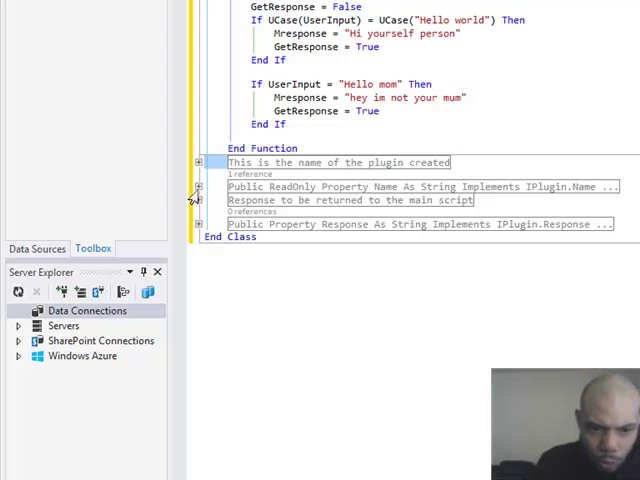
{"action": "left_click", "coordinate": [198, 186]}
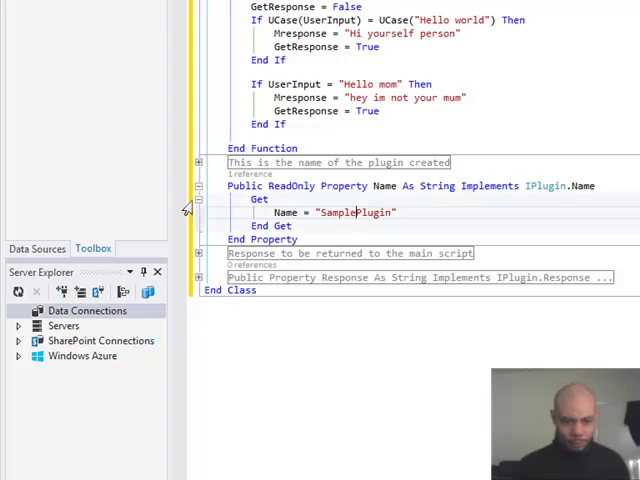
{"action": "left_click", "coordinate": [198, 188]}
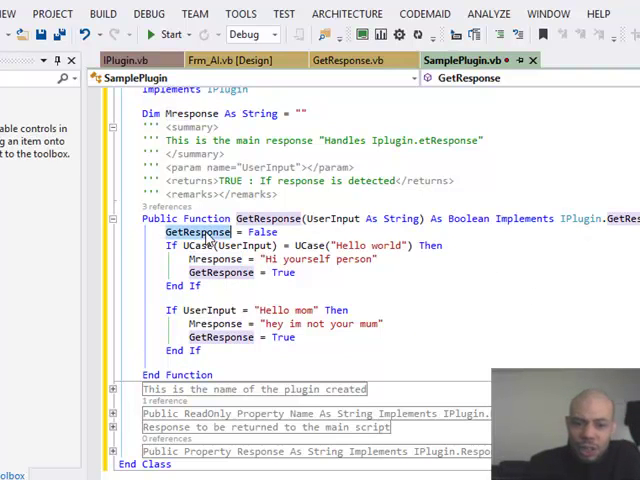
{"action": "mouse_move", "coordinate": [344, 284]}
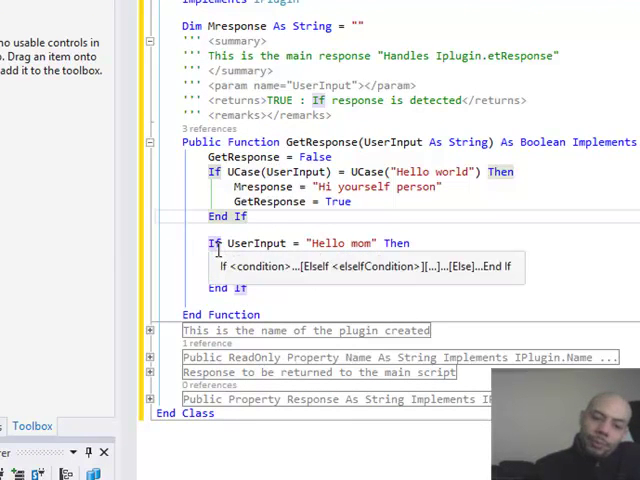
Make the "Hello mom" case reply with Mresponse = "hey im not your mum"
{"action": "type", "text": "Mresponse = \"hey im not your mum\""}
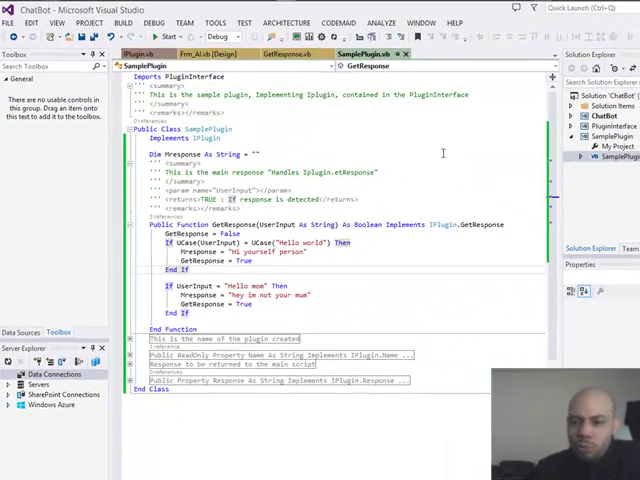
Add a project reference to PluginInterface for the ChatBot project
{"action": "left_click", "coordinate": [92, 24]}
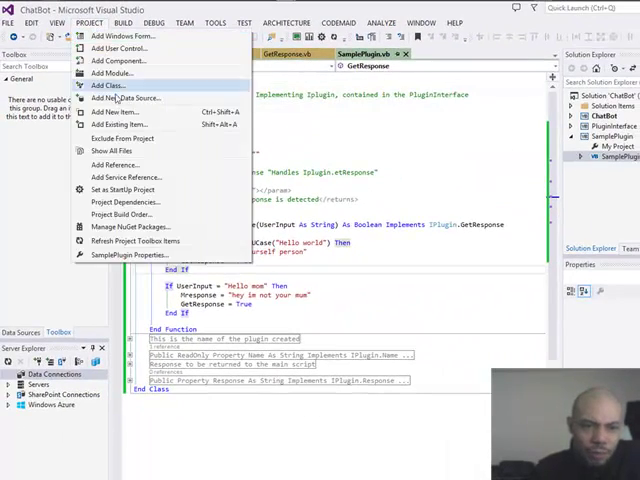
{"action": "left_click", "coordinate": [110, 84]}
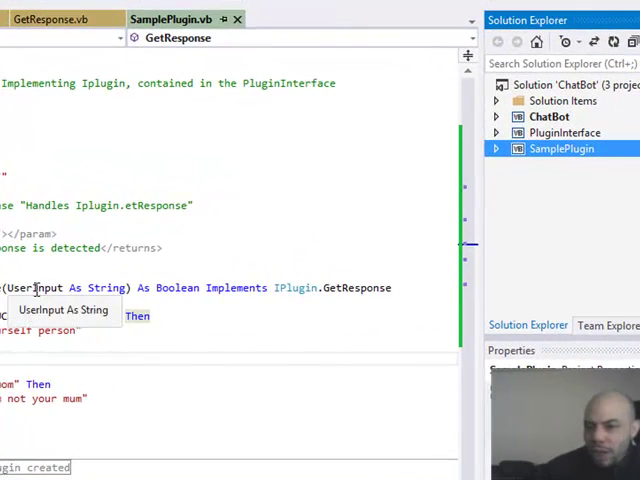
{"action": "left_click", "coordinate": [564, 132]}
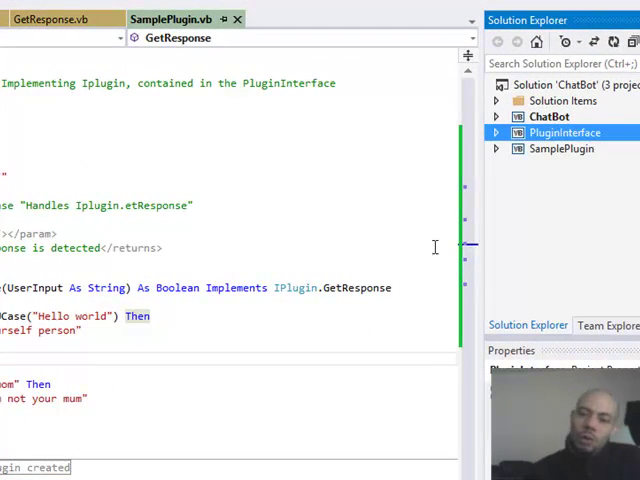
{"action": "right_click", "coordinate": [546, 116]}
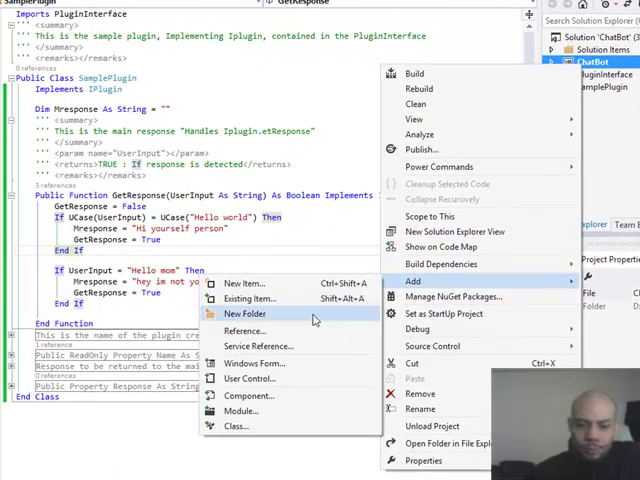
{"action": "left_click", "coordinate": [258, 344]}
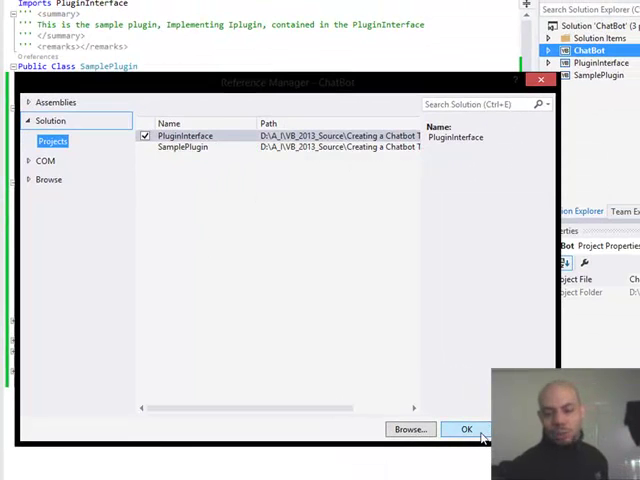
{"action": "left_click", "coordinate": [468, 428]}
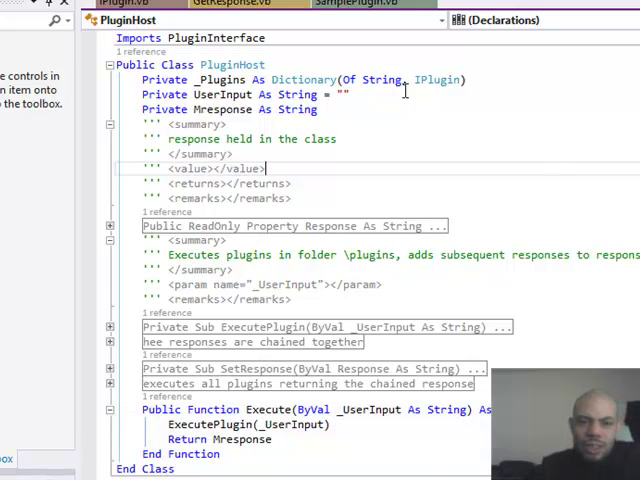
{"action": "mouse_move", "coordinate": [556, 264]}
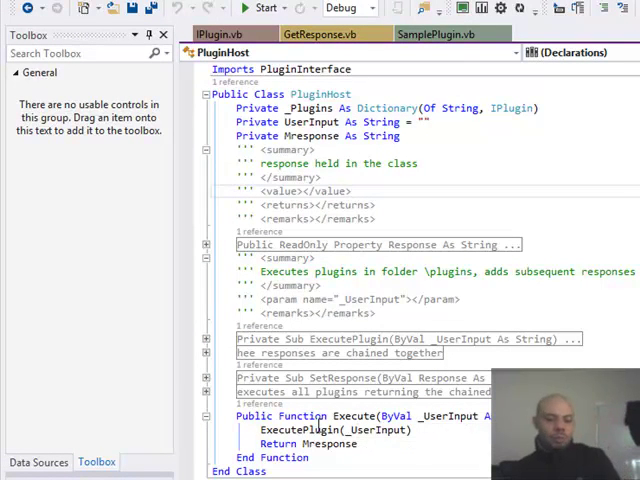
Expand PluginHost's ExecutePlugin routine and view the PluginLoader source file
{"action": "left_click", "coordinate": [204, 338]}
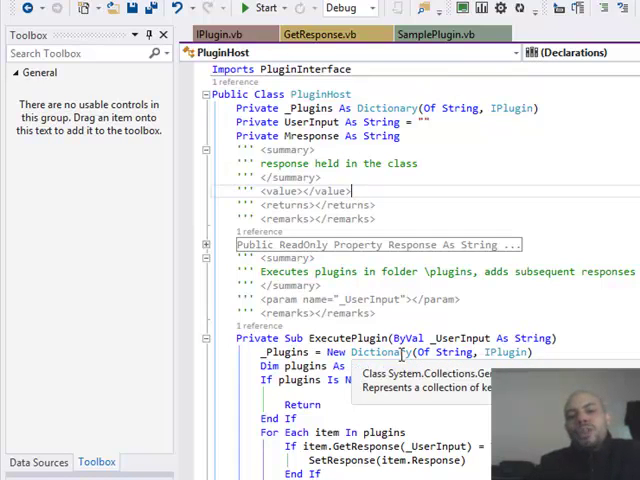
{"action": "mouse_move", "coordinate": [500, 352]}
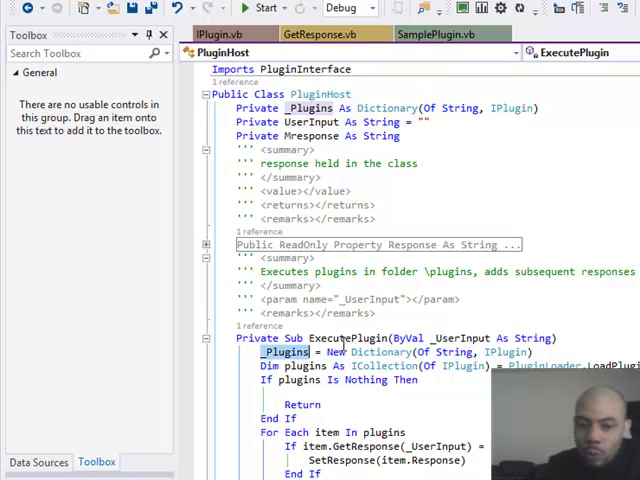
{"action": "mouse_move", "coordinate": [500, 352]}
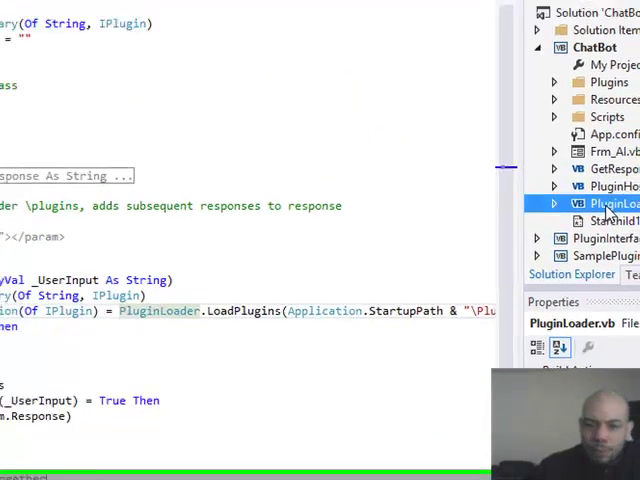
{"action": "double_click", "coordinate": [606, 204]}
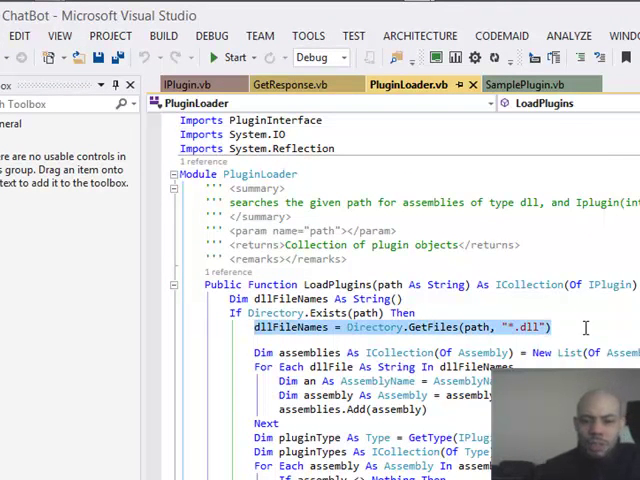
Scroll through LoadPlugins to see how assemblies are filtered for IPlugin types and instantiated
{"action": "scroll", "scroll_direction": "down", "scroll_amount": 3}
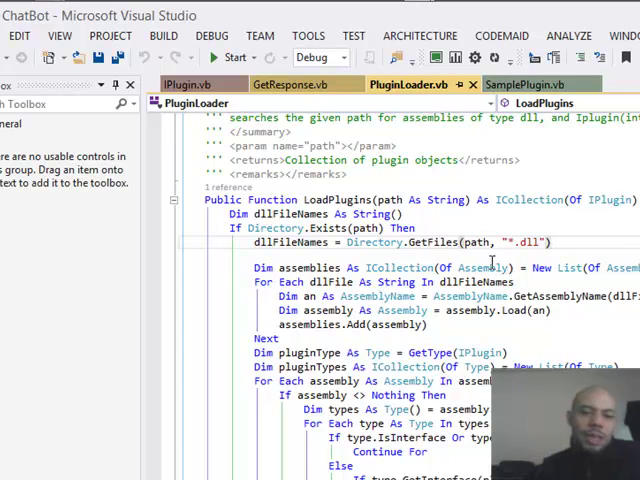
{"action": "mouse_move", "coordinate": [622, 262]}
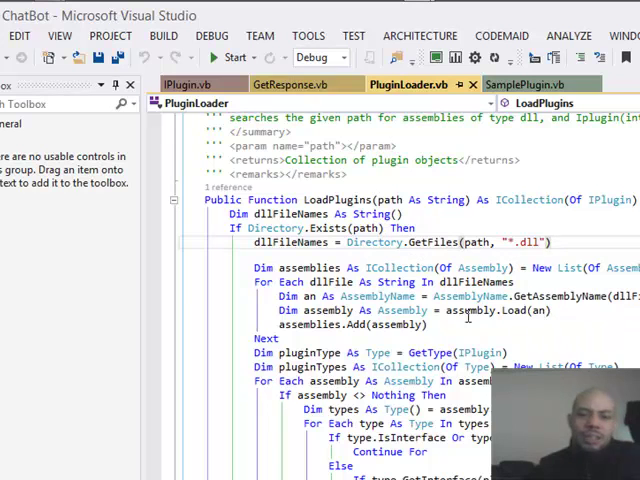
{"action": "scroll", "scroll_direction": "down", "scroll_amount": 3}
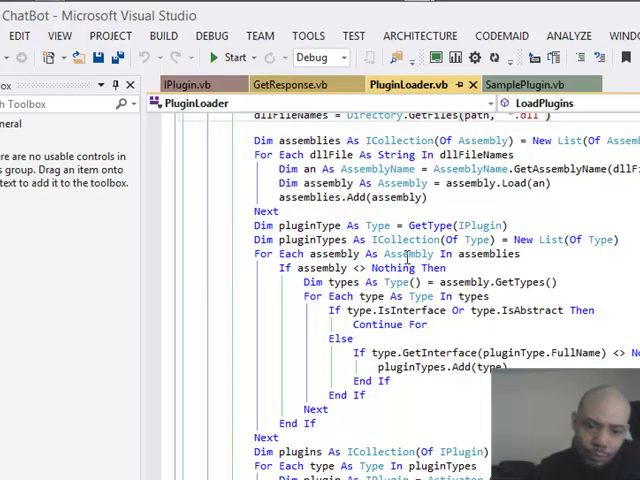
{"action": "mouse_move", "coordinate": [392, 268]}
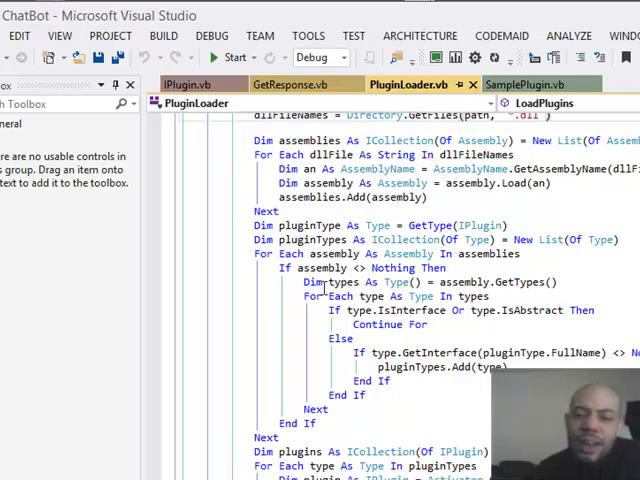
{"action": "mouse_move", "coordinate": [420, 310]}
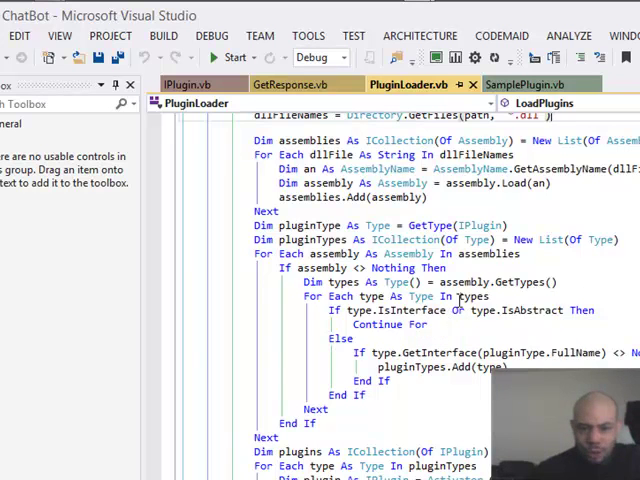
{"action": "scroll", "scroll_direction": "down", "scroll_amount": 3}
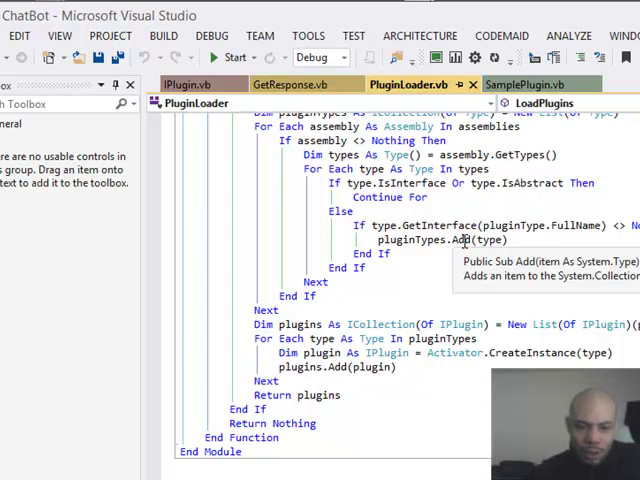
{"action": "scroll", "scroll_direction": "down", "scroll_amount": 3}
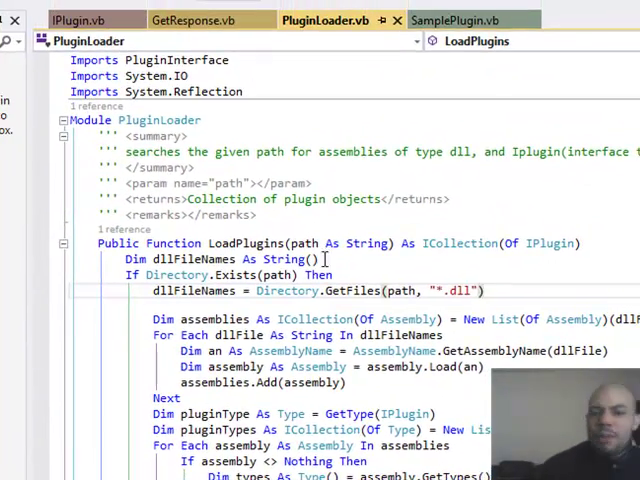
{"action": "double_click", "coordinate": [404, 412]}
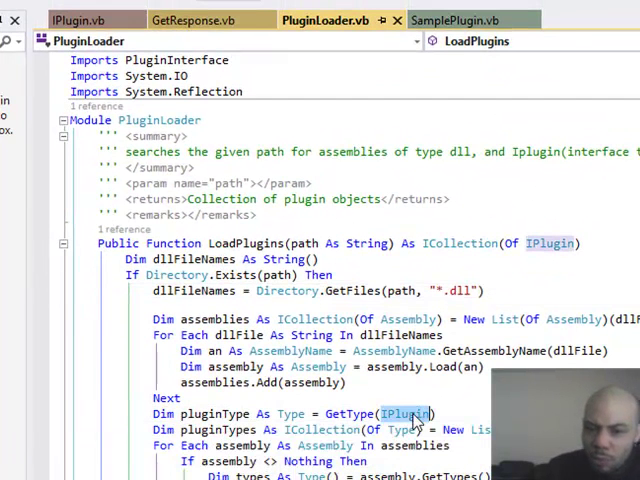
{"action": "mouse_move", "coordinate": [536, 350]}
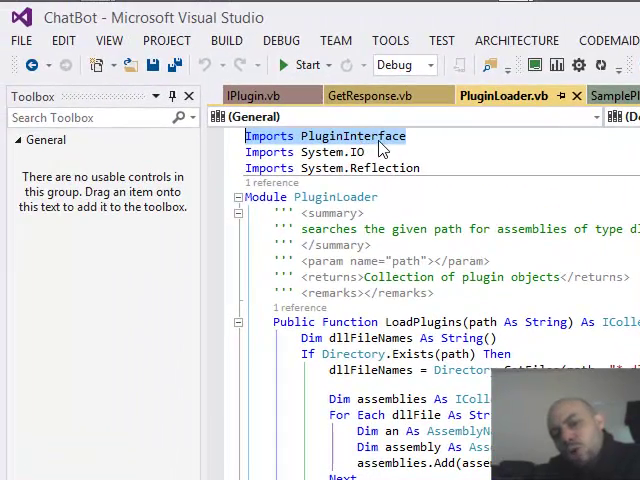
{"action": "scroll", "scroll_direction": "down", "scroll_amount": 3}
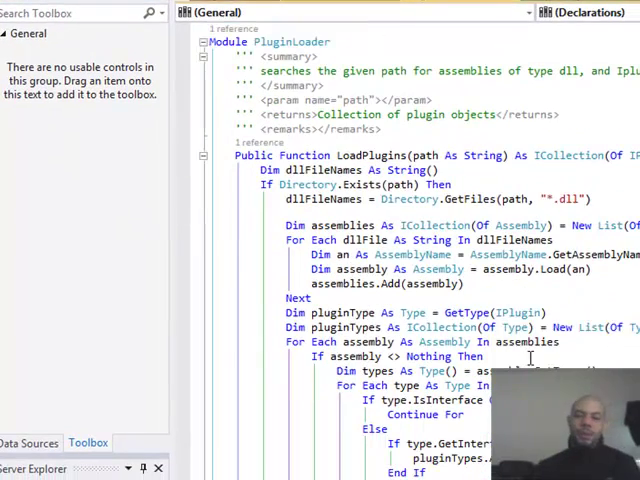
{"action": "scroll", "scroll_direction": "down", "scroll_amount": 3}
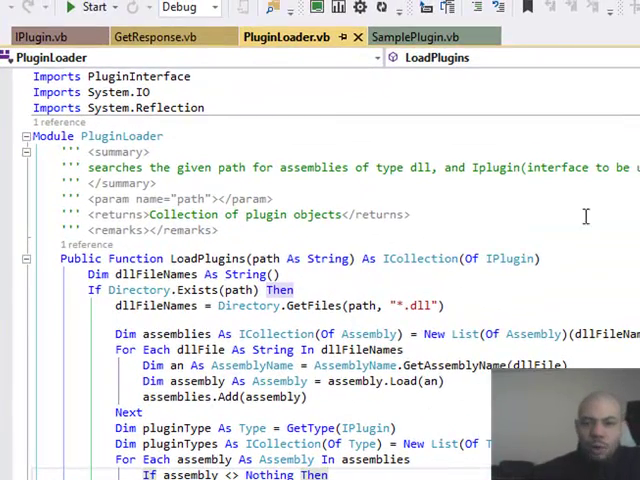
{"action": "mouse_move", "coordinate": [296, 76]}
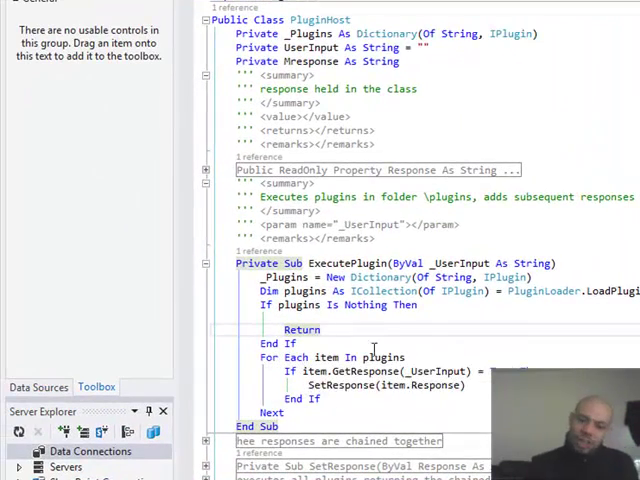
{"action": "mouse_move", "coordinate": [456, 384]}
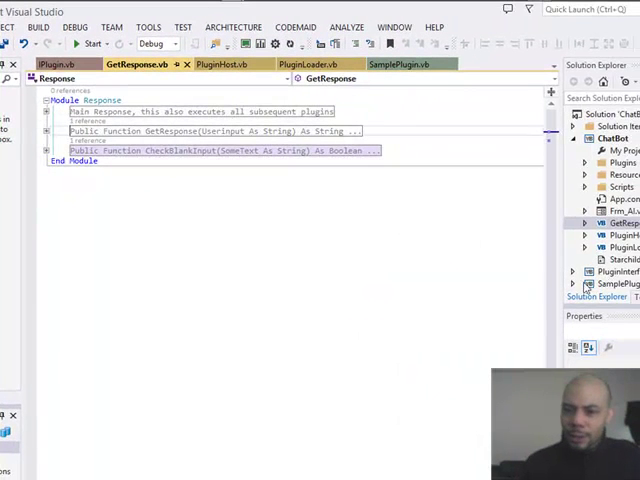
Run the ChatBot, enter 'This is' in its chat box as a test, and close the chat window
{"action": "left_click", "coordinate": [492, 316]}
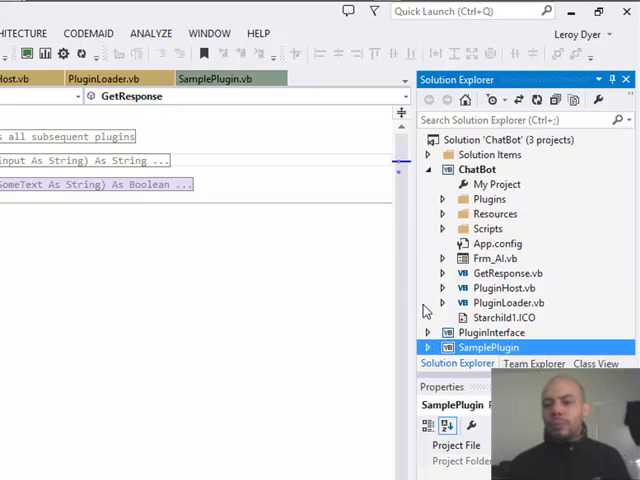
{"action": "left_click", "coordinate": [438, 168]}
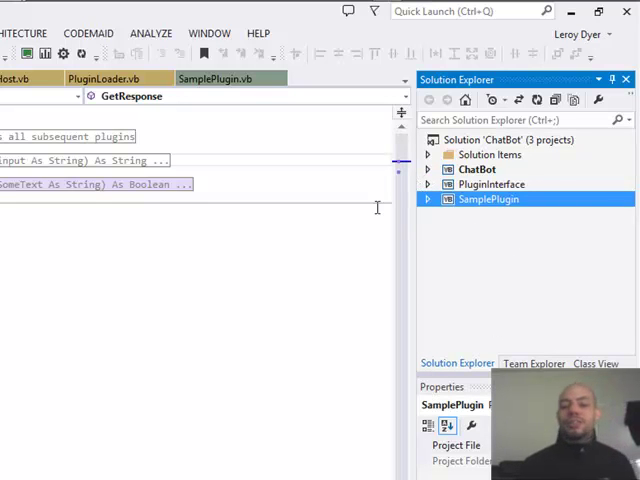
{"action": "mouse_move", "coordinate": [252, 256]}
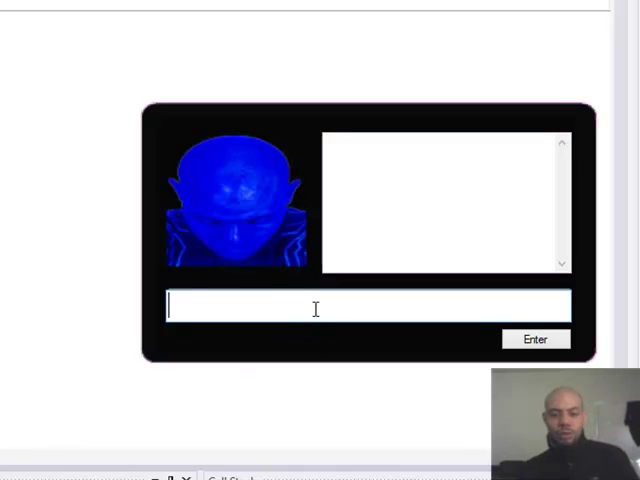
{"action": "type", "text": "This is"}
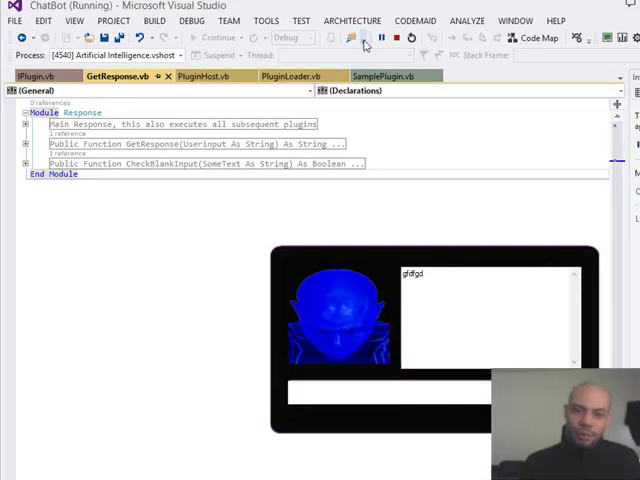
{"action": "left_click", "coordinate": [392, 36]}
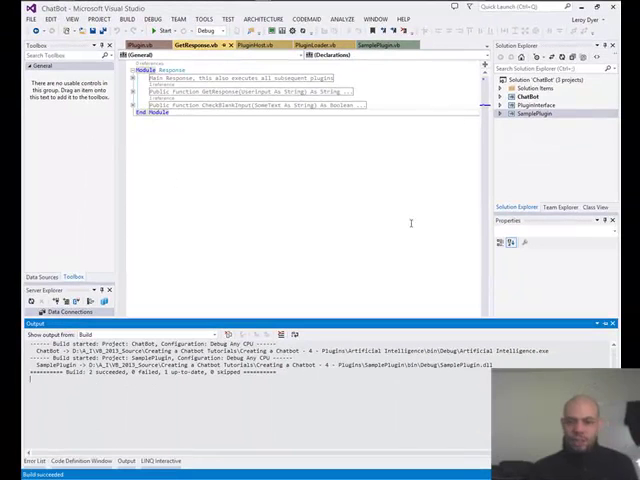
Copy SamplePlugin.dll from SamplePlugin\bin\Debug into the Artificial Intelligence bin folder
{"action": "right_click", "coordinate": [558, 120]}
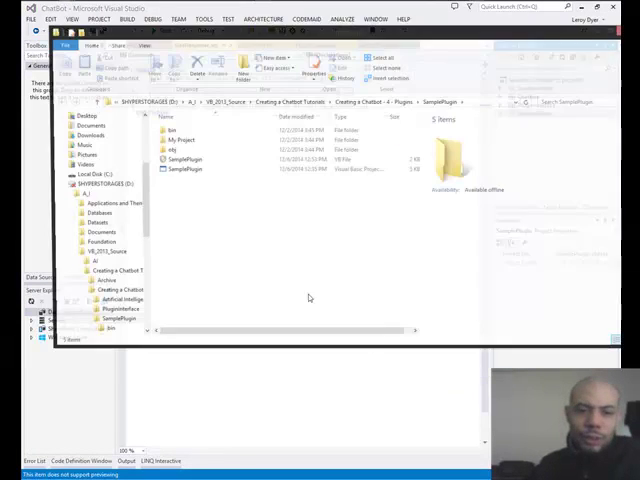
{"action": "double_click", "coordinate": [168, 132]}
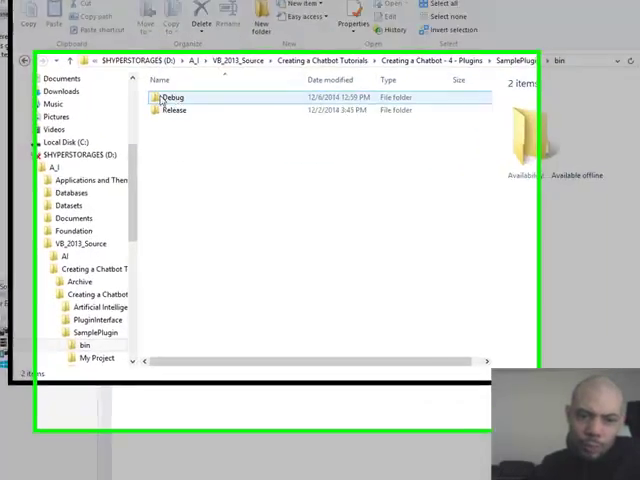
{"action": "double_click", "coordinate": [176, 96]}
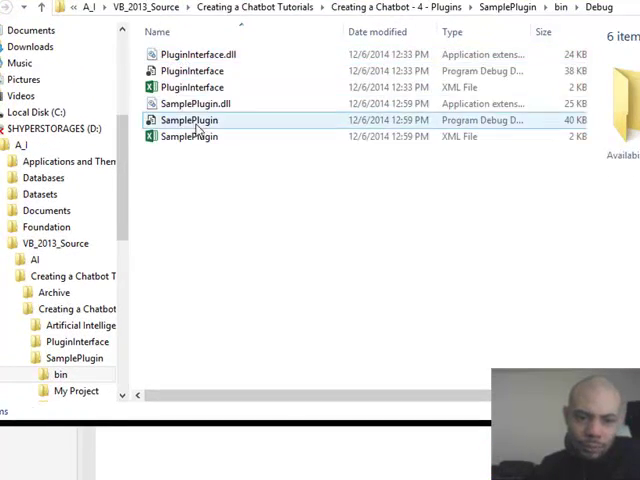
{"action": "right_click", "coordinate": [84, 232]}
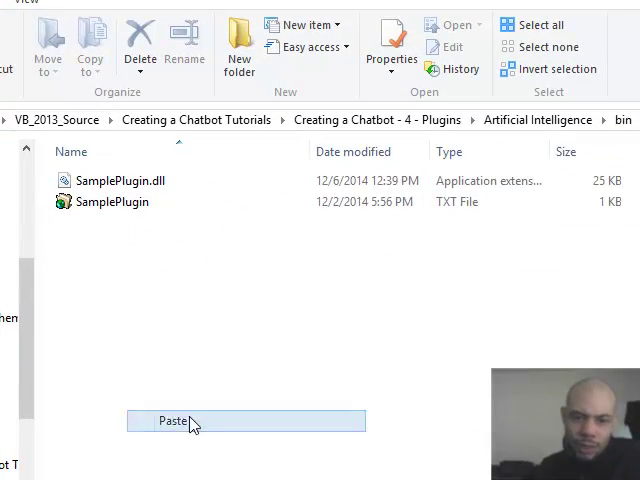
{"action": "left_click", "coordinate": [170, 422]}
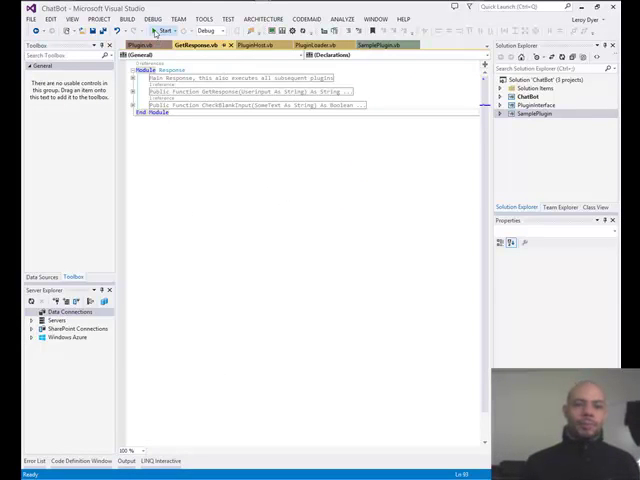
Run the ChatBot again, stop debugging, and browse to the Artificial Intelligence project folder
{"action": "left_click", "coordinate": [148, 32]}
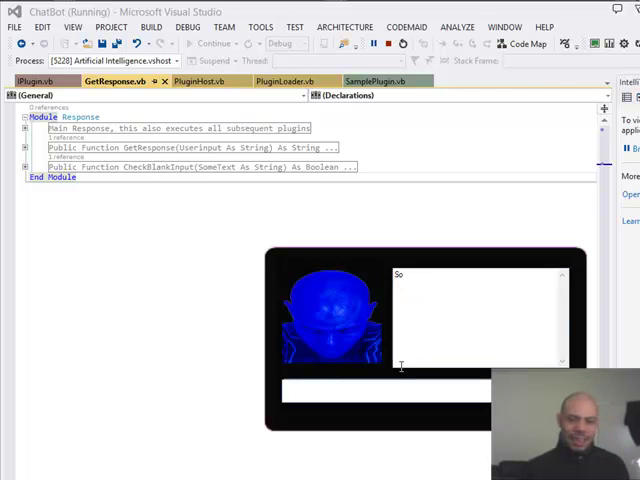
{"action": "mouse_move", "coordinate": [388, 44]}
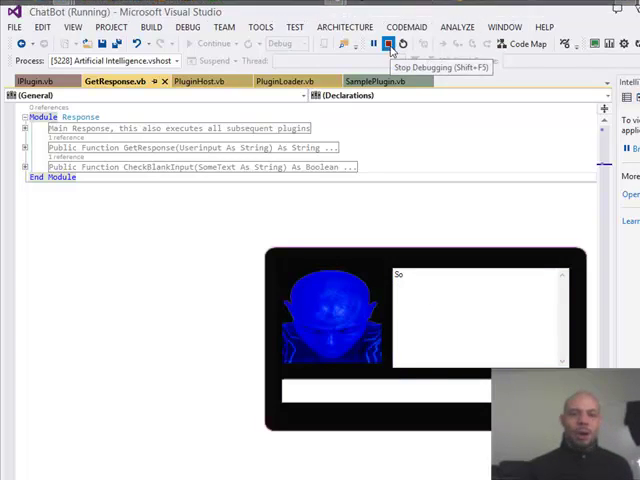
{"action": "left_click", "coordinate": [392, 44]}
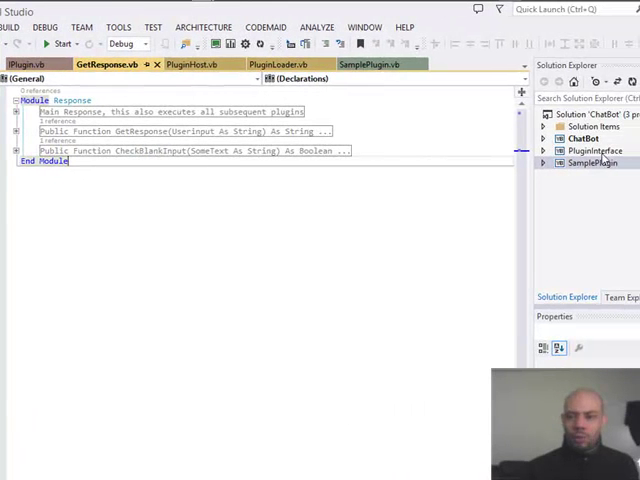
{"action": "left_click", "coordinate": [544, 138]}
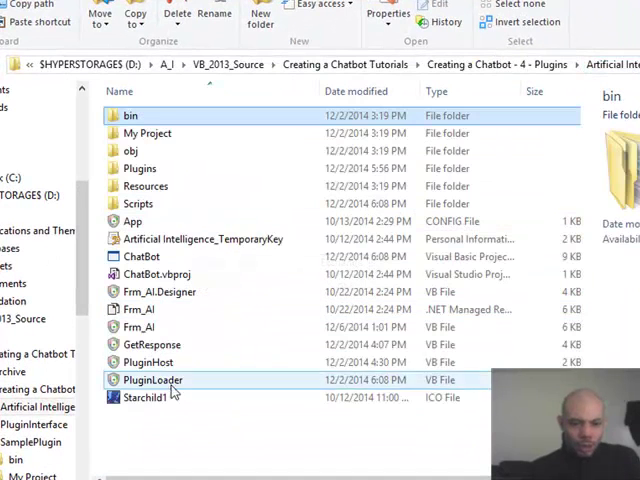
Launch Artificial Intelligence.exe from the project's bin\Debug folder in Explorer
{"action": "double_click", "coordinate": [132, 116]}
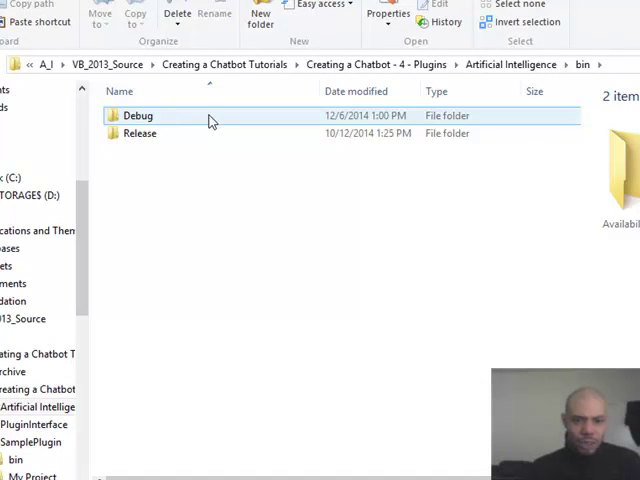
{"action": "double_click", "coordinate": [136, 116]}
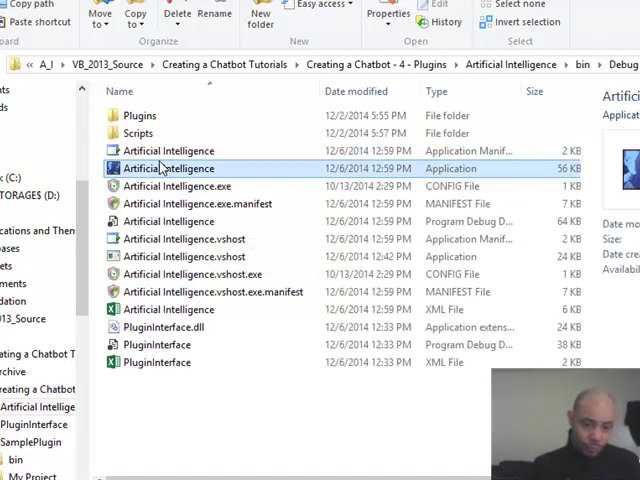
{"action": "double_click", "coordinate": [168, 168]}
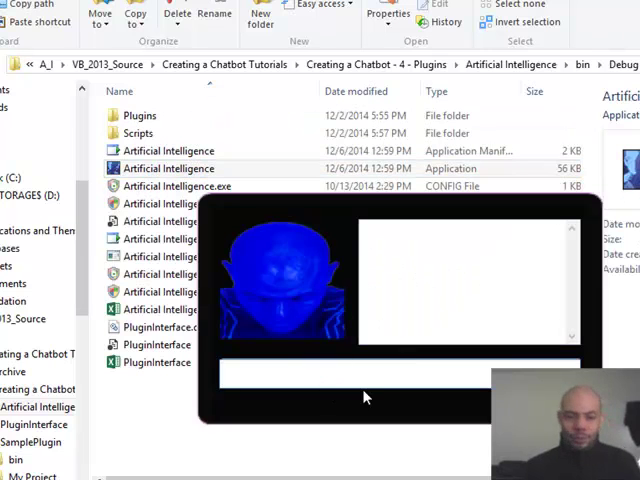
Send 'hello mom' to the standalone chatbot
{"action": "type", "text": "h"}
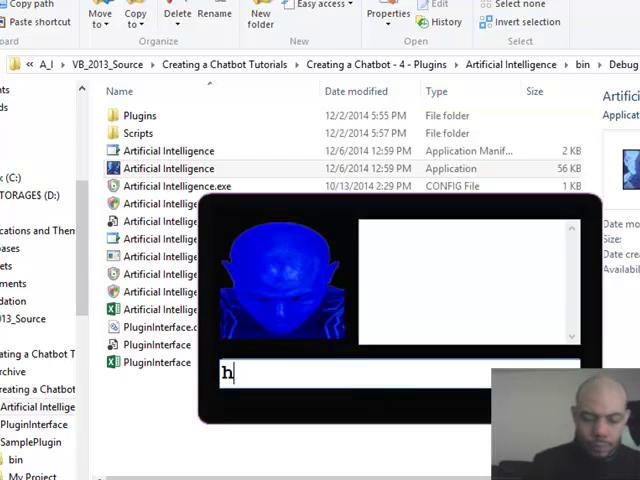
{"action": "type", "text": "ello"}
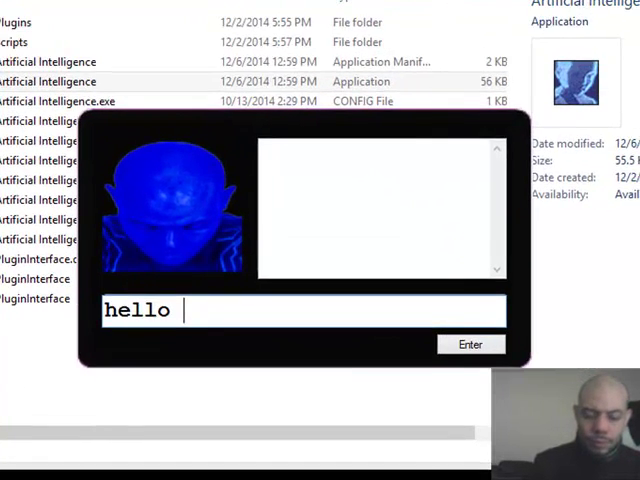
{"action": "type", "text": "mom"}
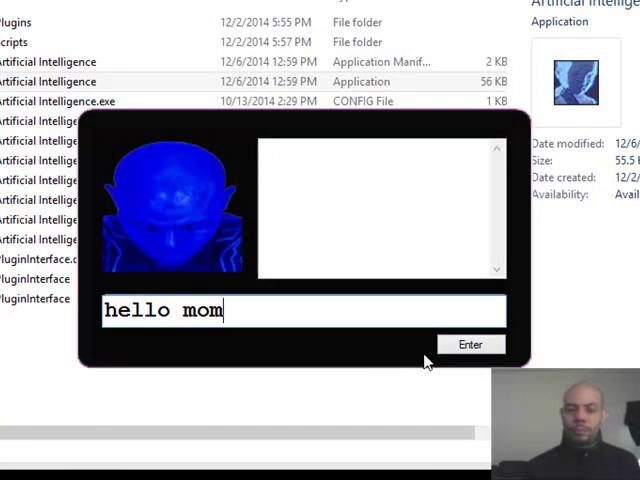
{"action": "left_click", "coordinate": [470, 344]}
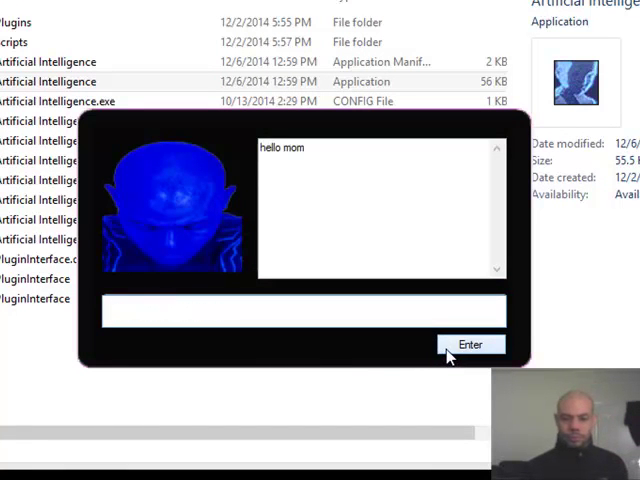
Send 'Hello mom' and get the plugin reply 'hey im not your mum'
{"action": "left_click", "coordinate": [300, 310]}
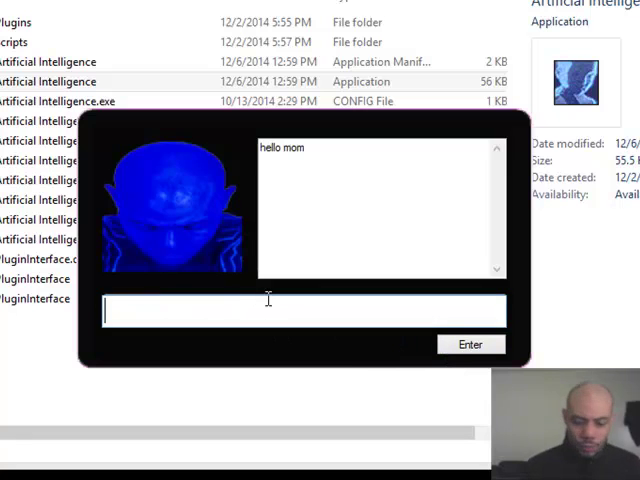
{"action": "type", "text": "Hell"}
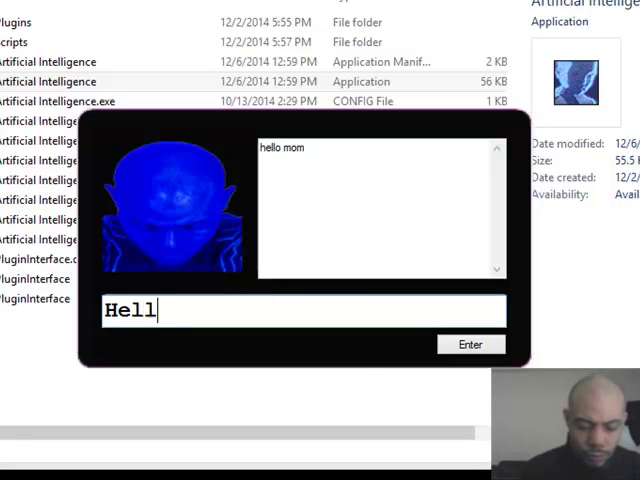
{"action": "type", "text": "o mom"}
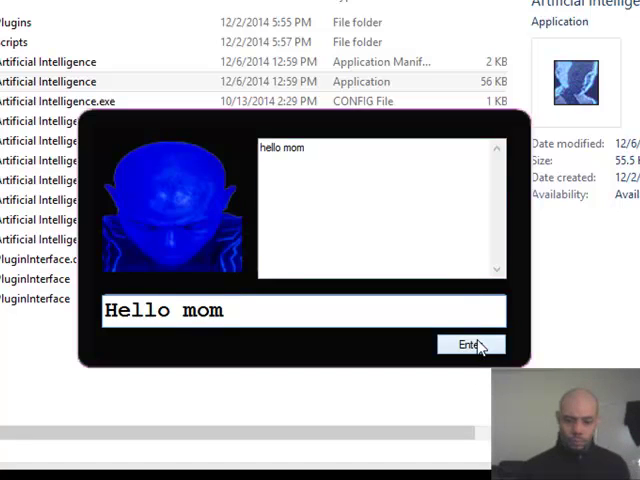
{"action": "left_click", "coordinate": [470, 344]}
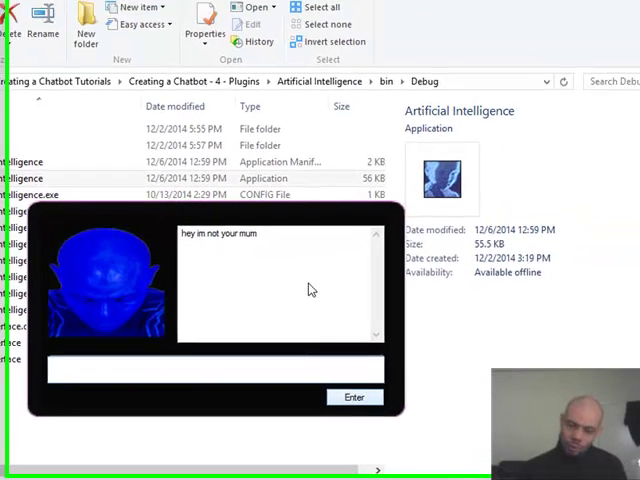